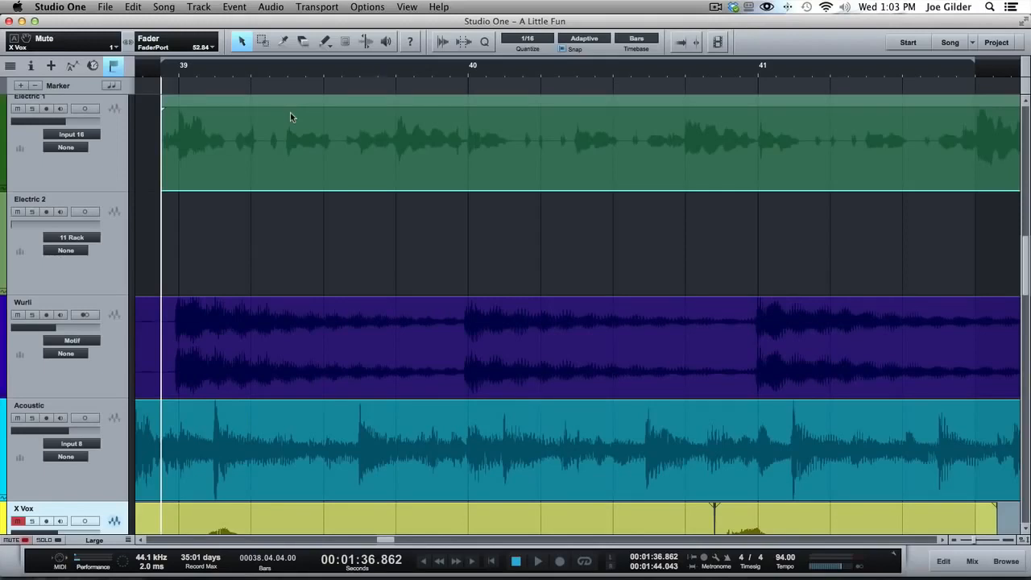
mouse_move(482, 121)
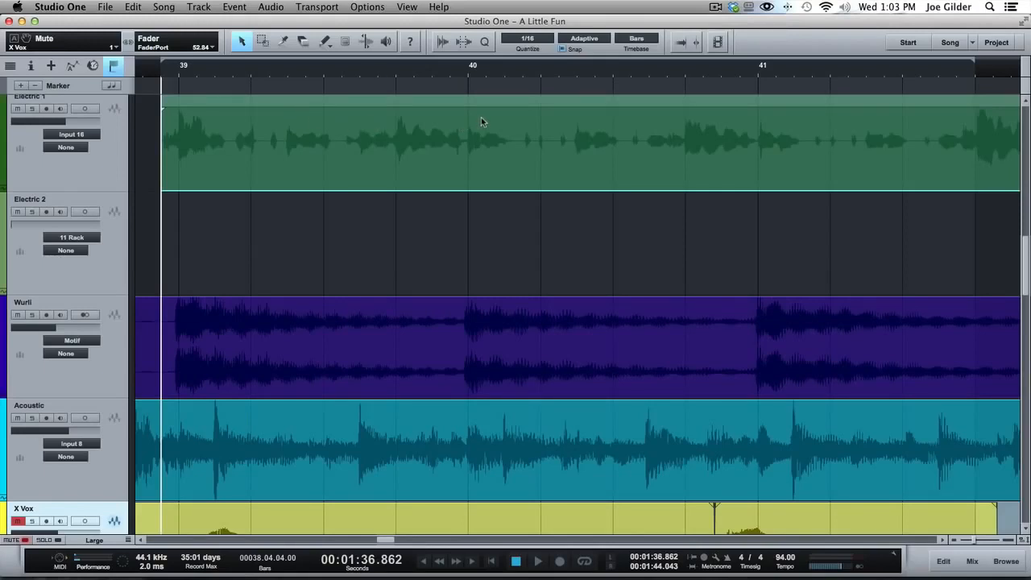
- Try a split on Electric 1 near bar 40, undo it, and stop playback
left_click(283, 41)
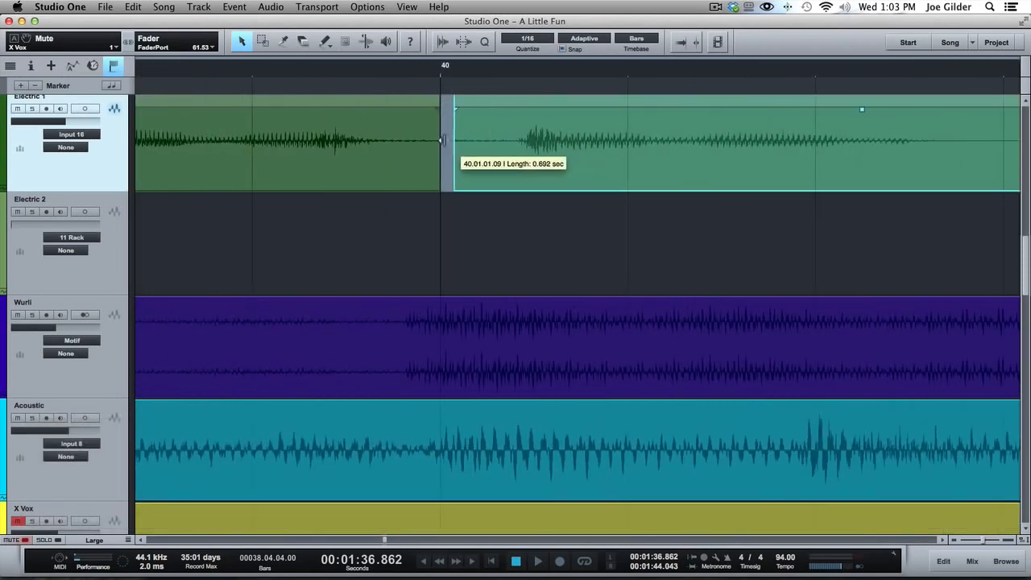
key("cmd+z")
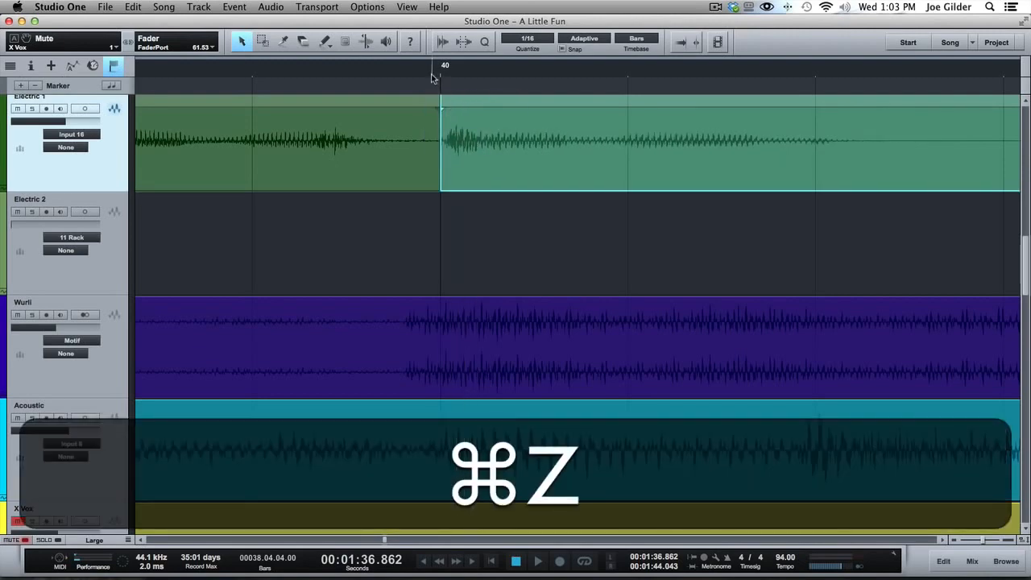
key("cmd+z")
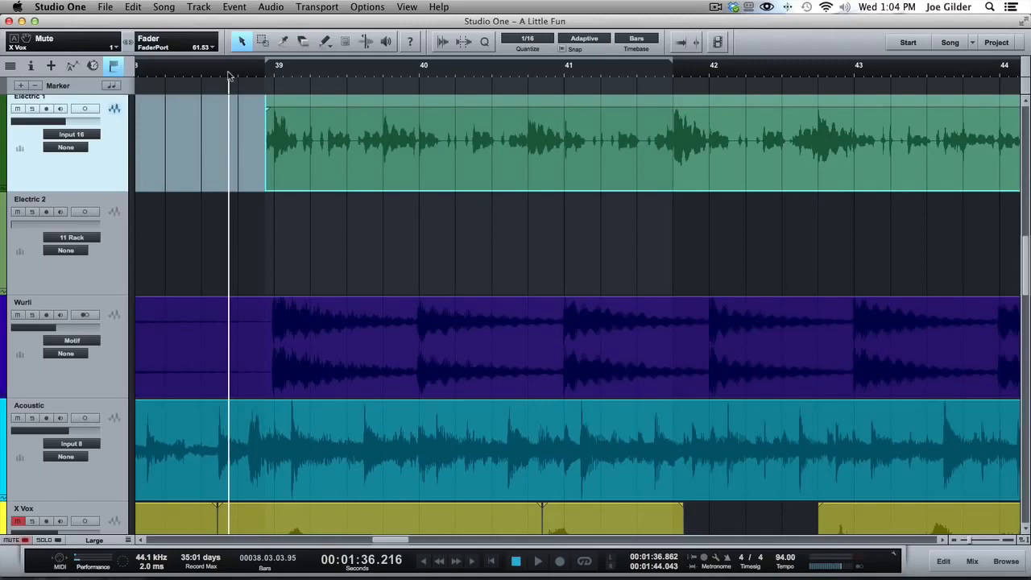
mouse_move(285, 42)
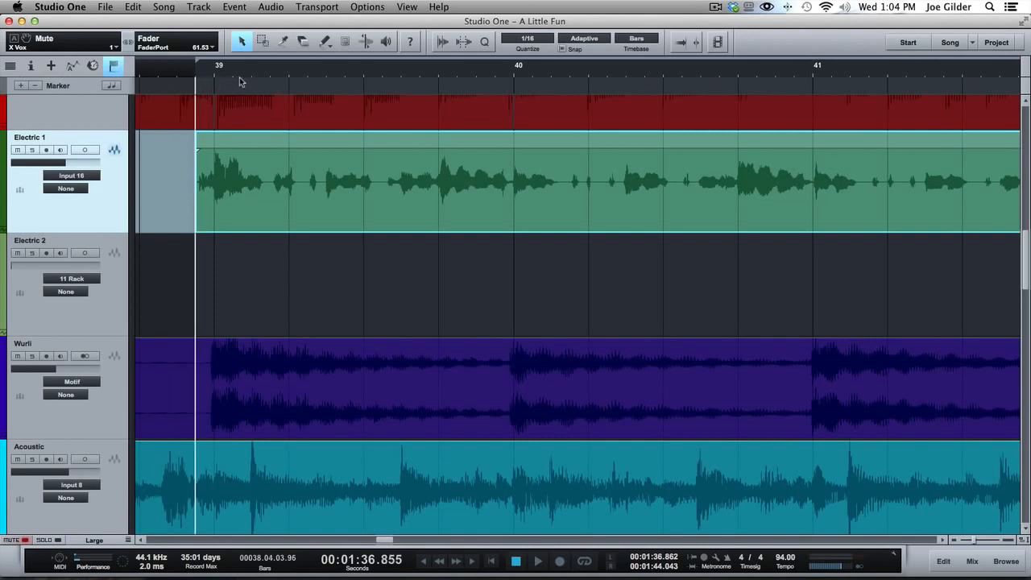
mouse_move(416, 157)
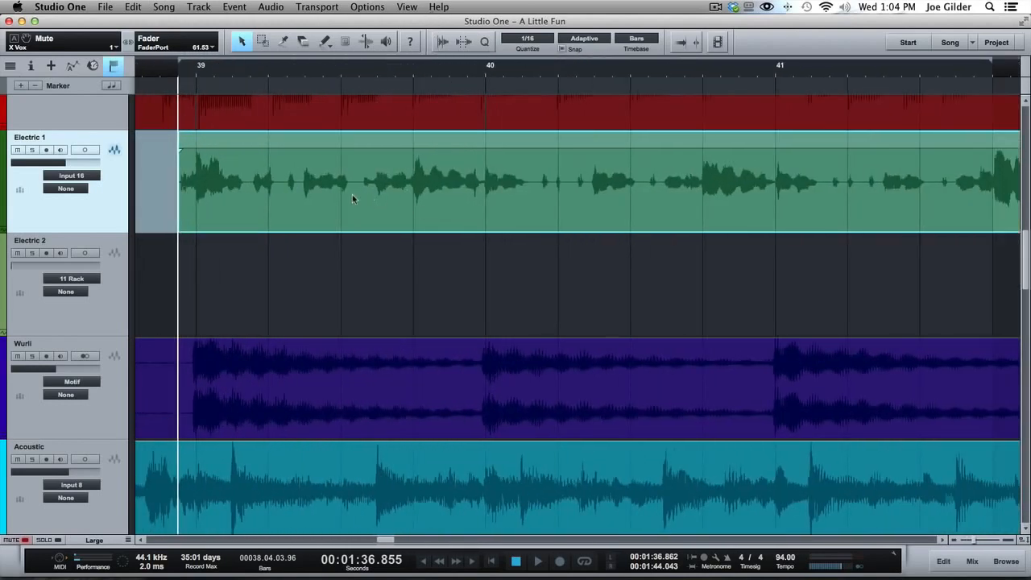
mouse_move(450, 151)
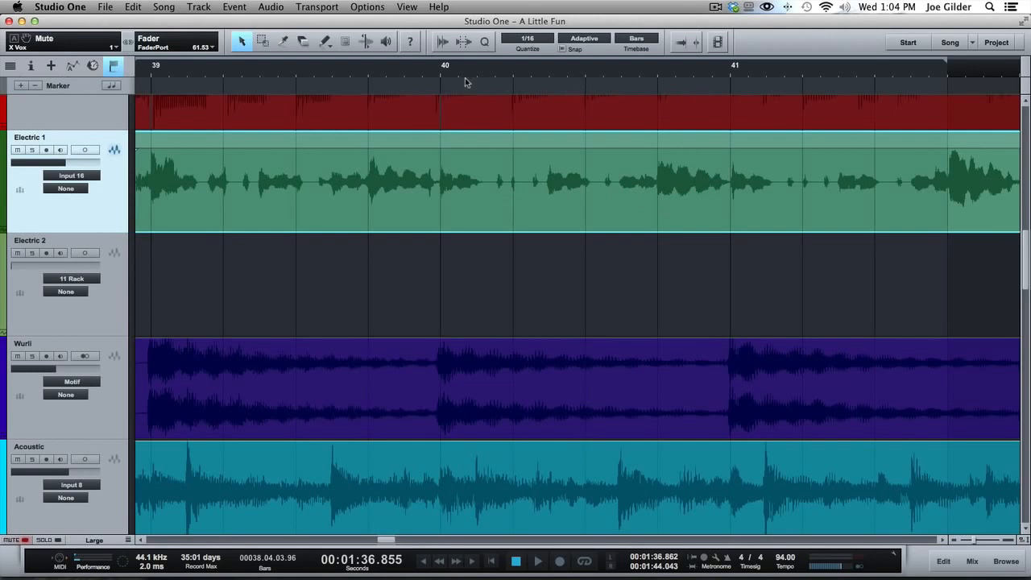
mouse_move(886, 77)
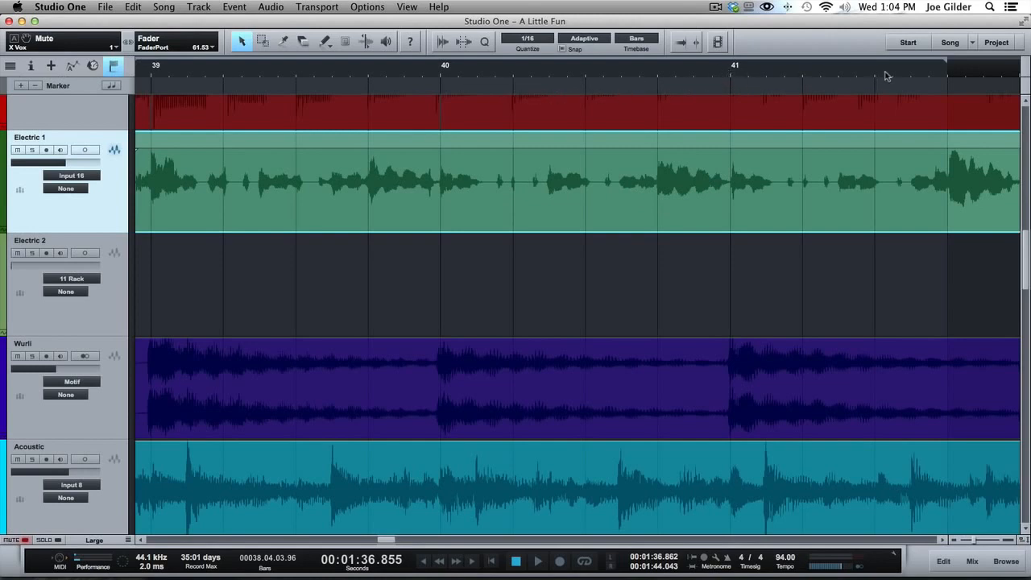
mouse_move(548, 189)
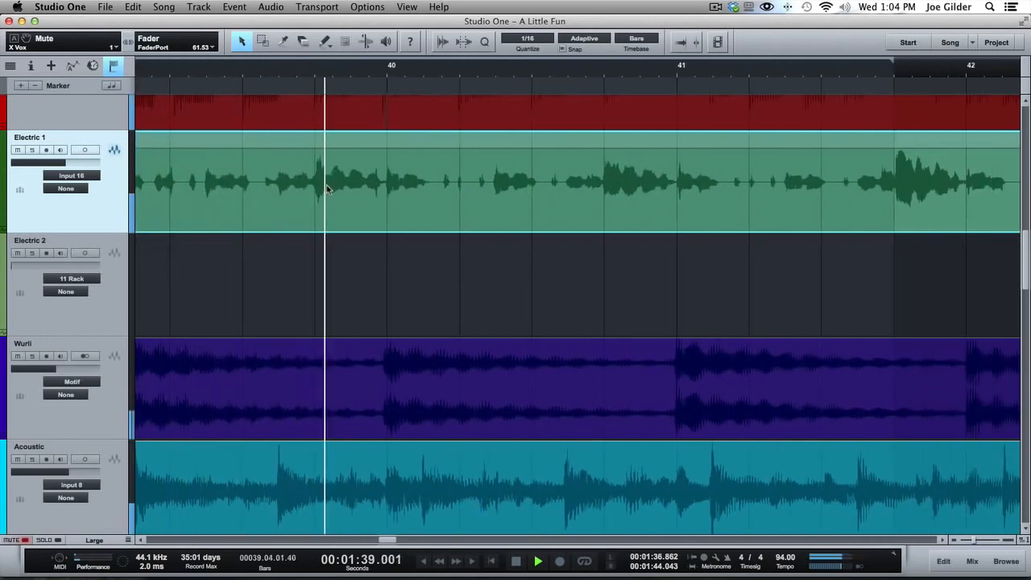
left_click(32, 150)
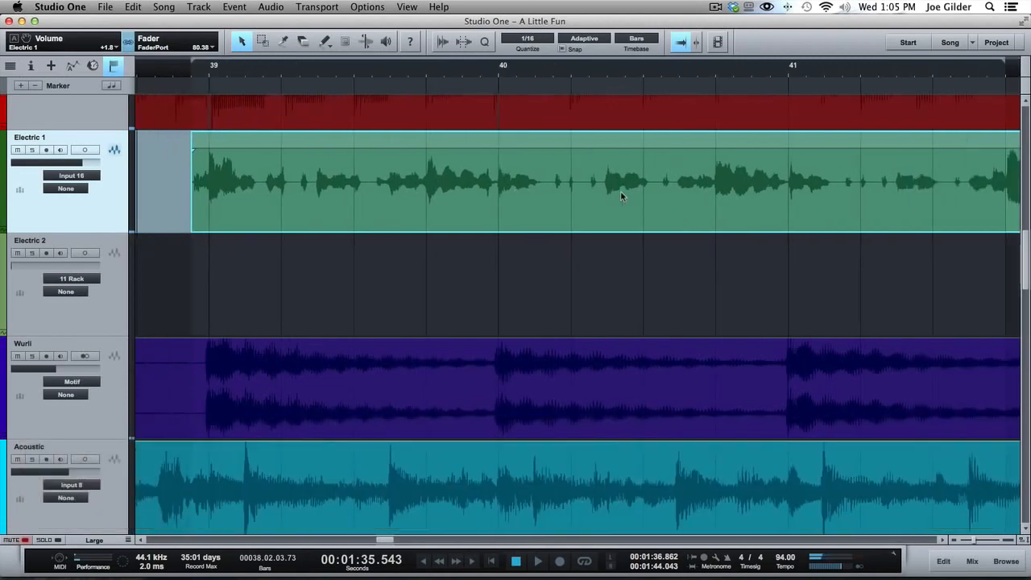
- Scroll the arrangement right toward bar 41
scroll("right", 3)
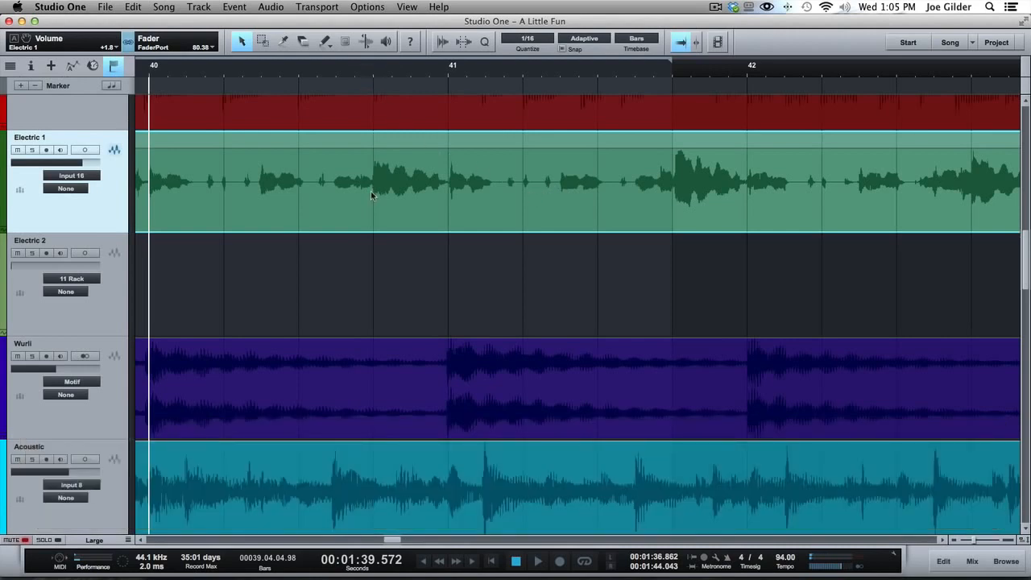
mouse_move(372, 91)
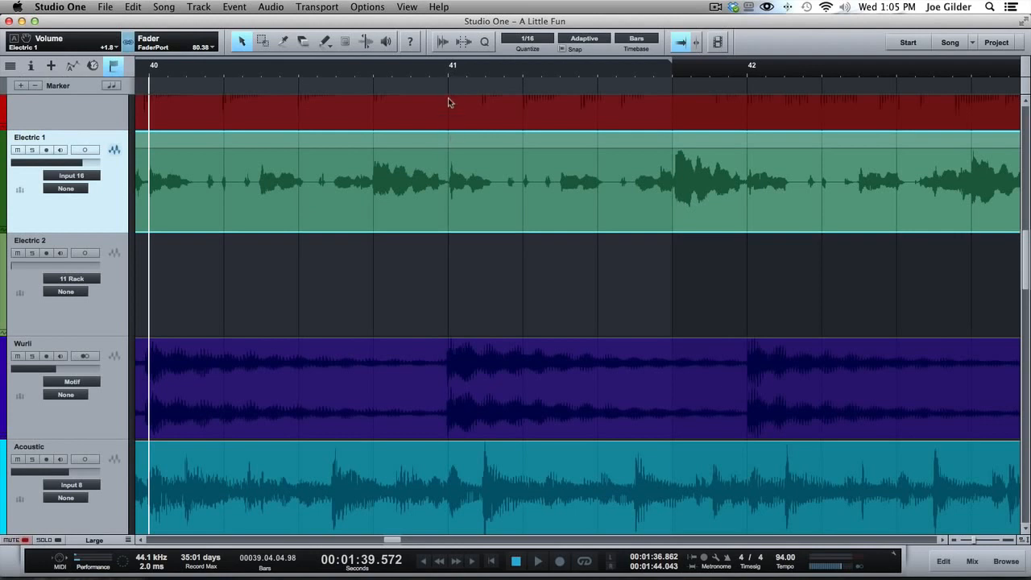
mouse_move(447, 159)
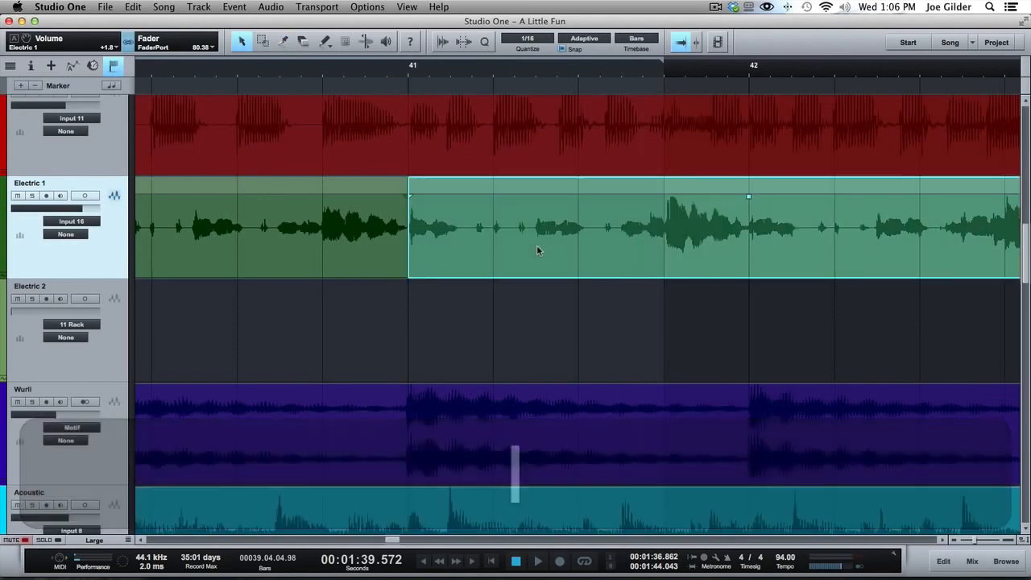
scroll("right", 3)
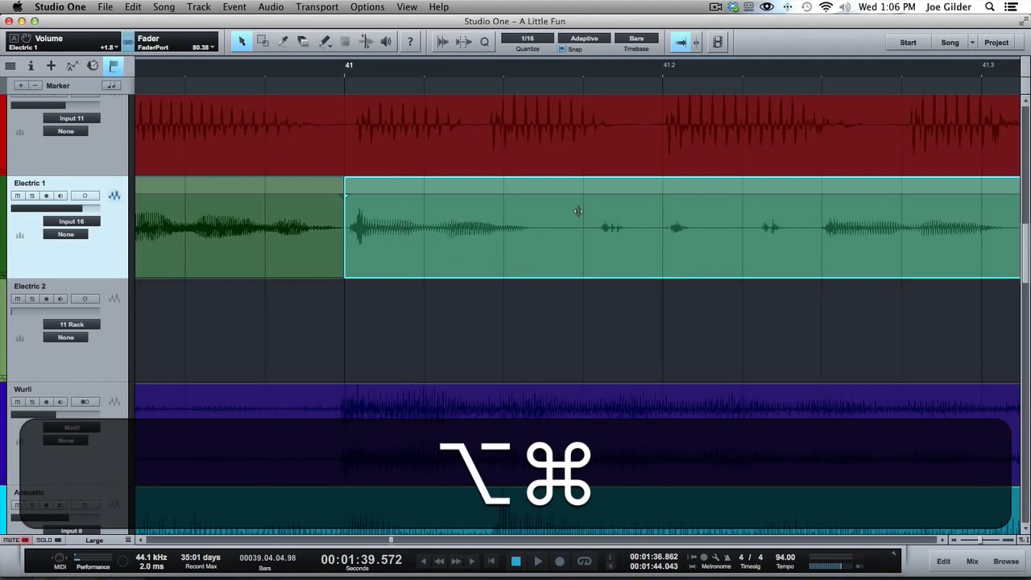
mouse_move(427, 233)
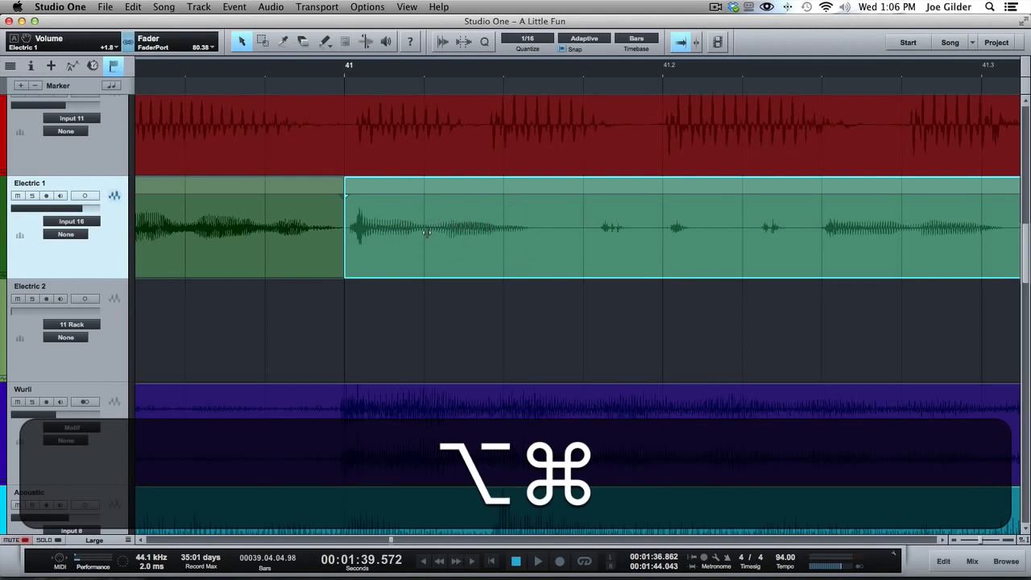
mouse_move(418, 241)
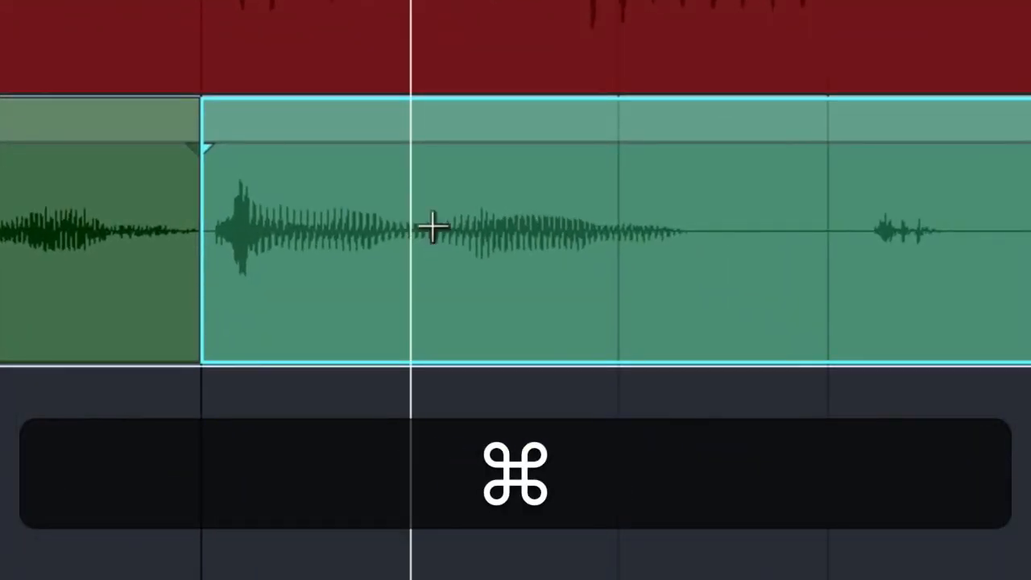
- Slip the second Electric 1 piece to start around 40.04.04.89, just before the attack
key("alt")
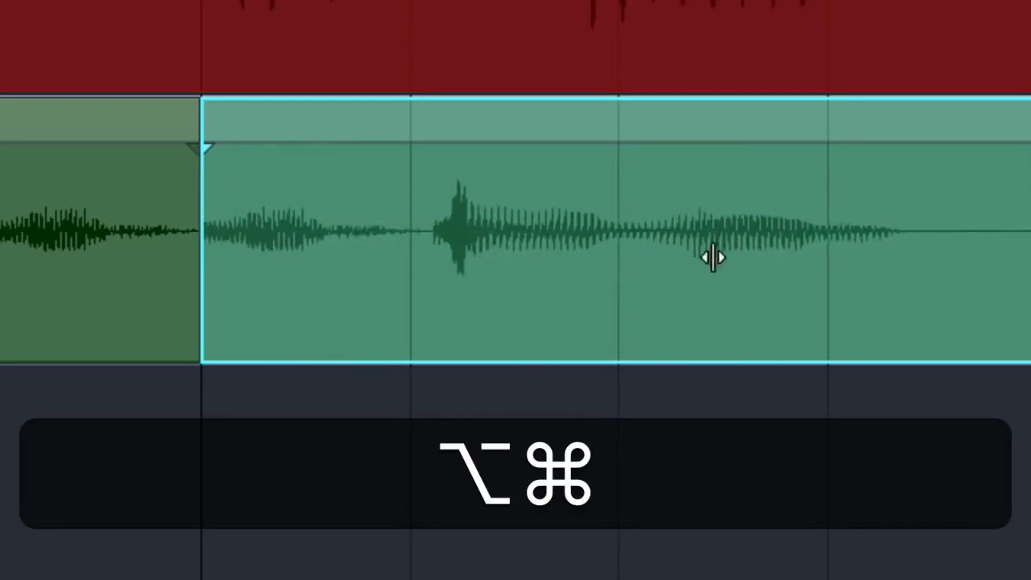
key("cmd+z")
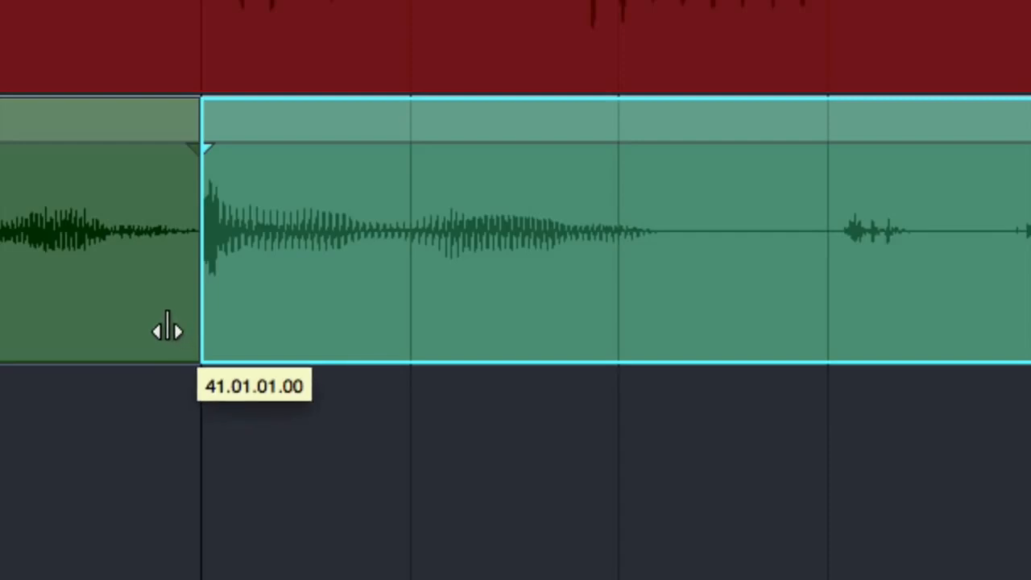
left_click_drag(169, 330, 133, 325)
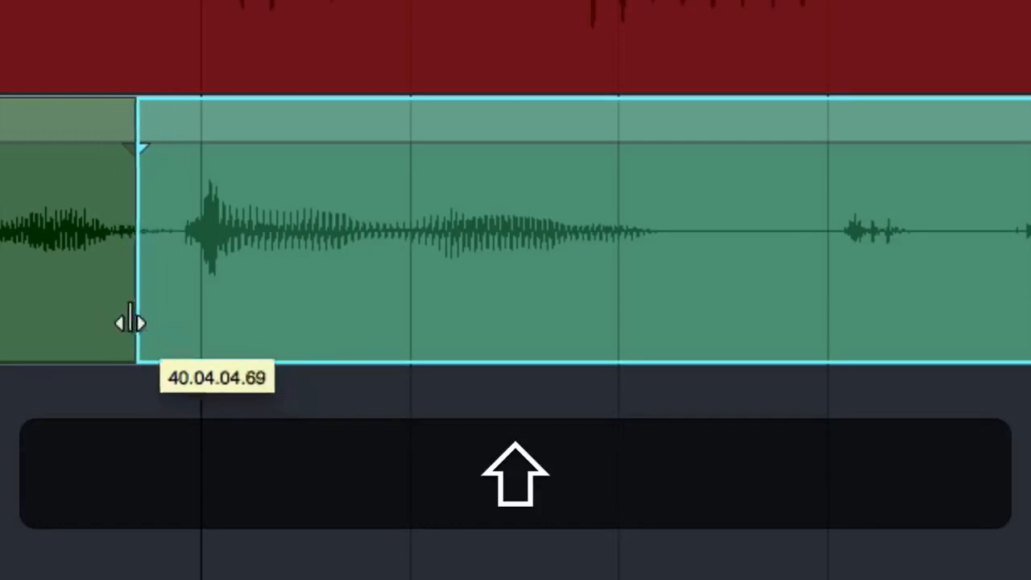
left_click_drag(133, 322, 169, 335)
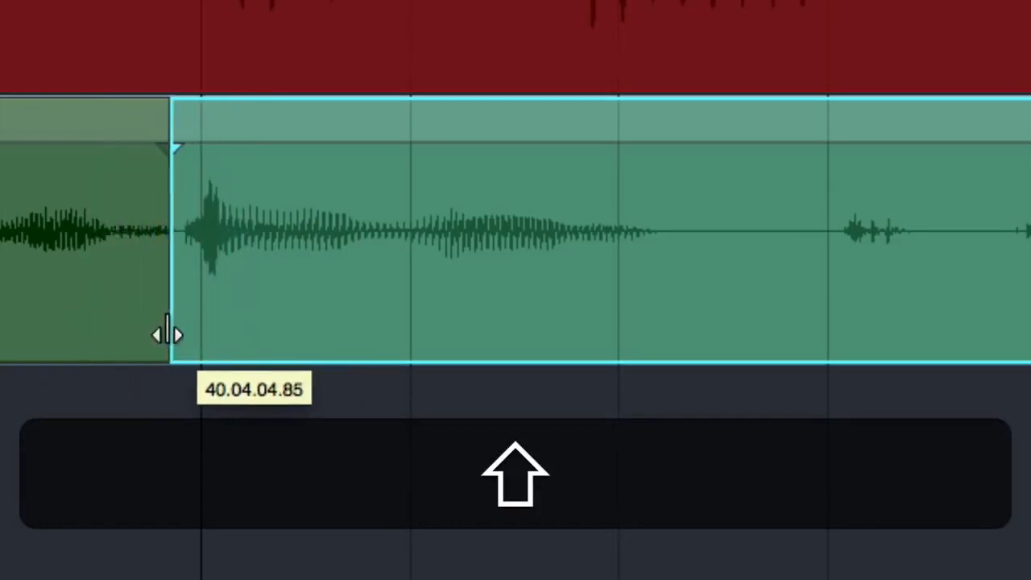
left_click_drag(169, 334, 173, 336)
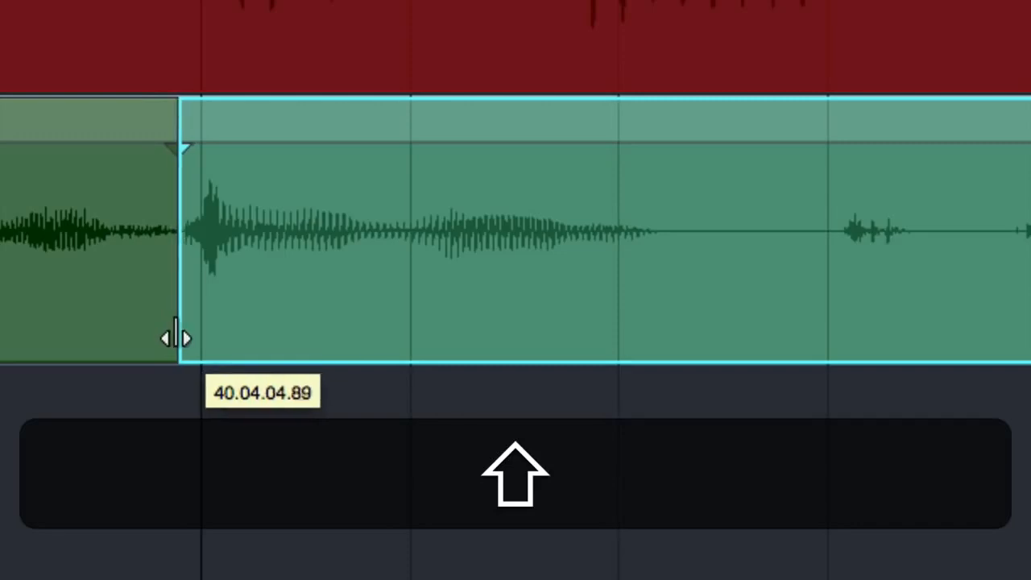
mouse_move(431, 305)
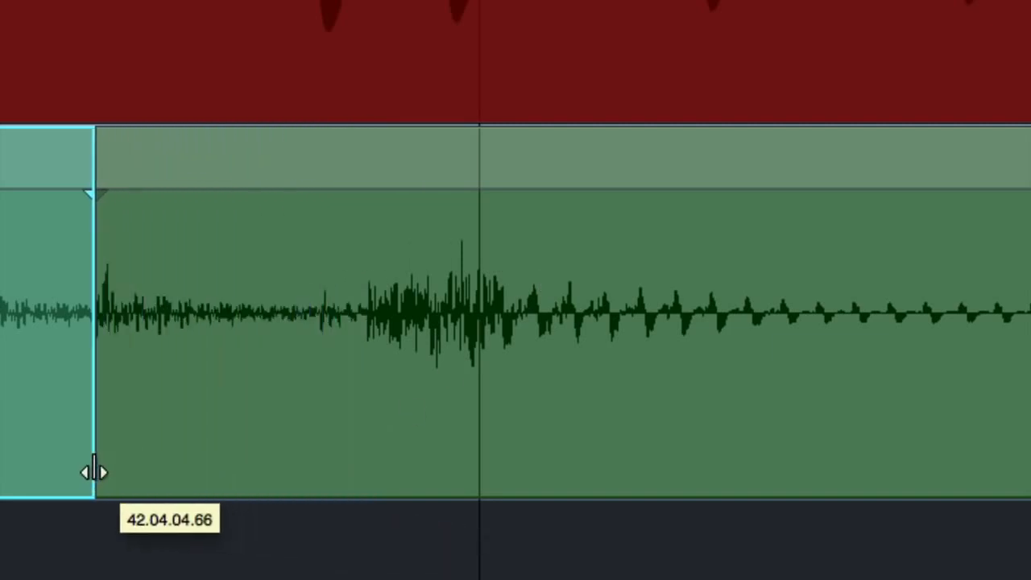
- Adjust the bar 42 split to about 42.04.04.72, just ahead of the note's attack
left_click_drag(93, 471, 567, 487)
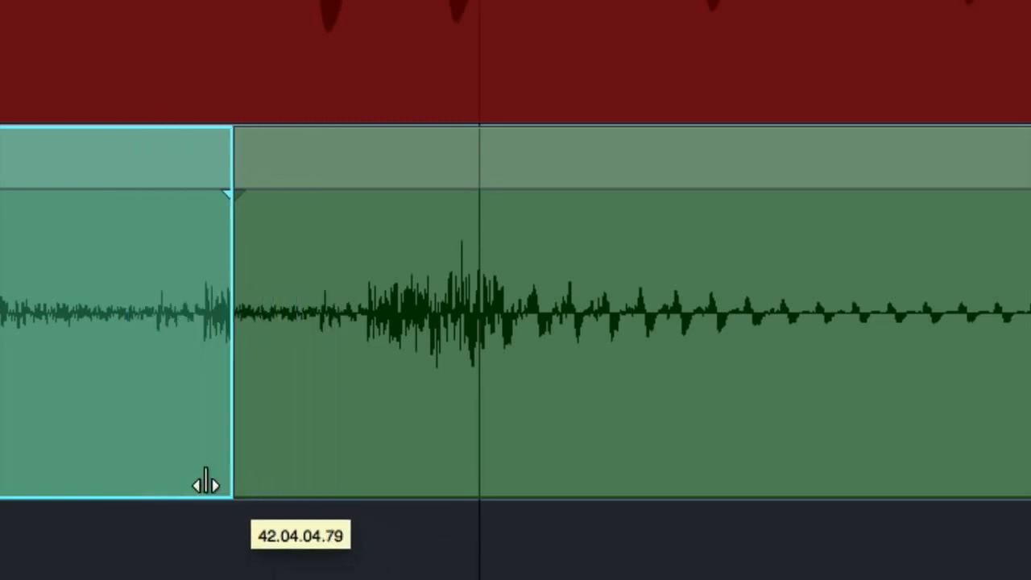
left_click_drag(217, 479, 169, 475)
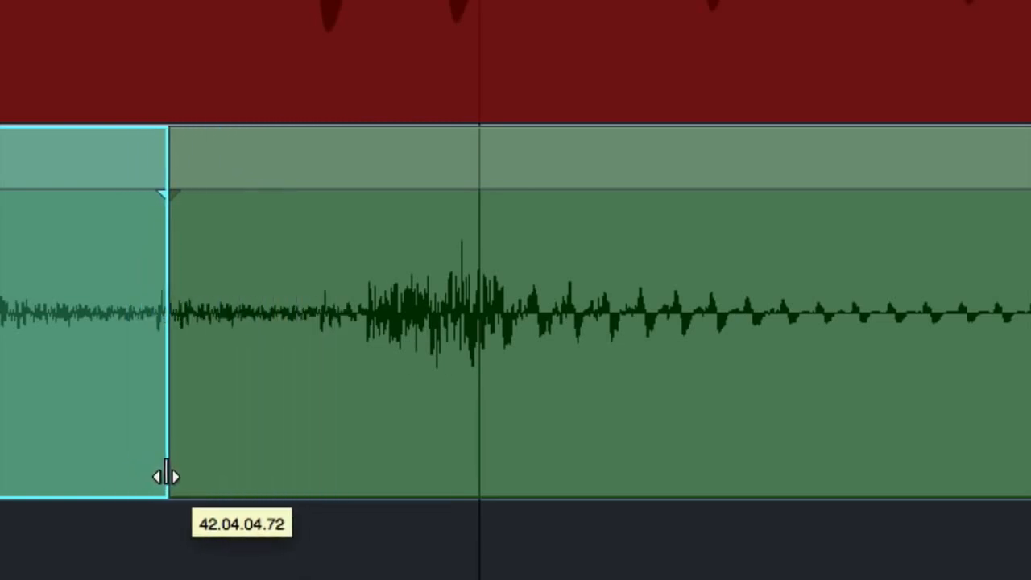
mouse_move(278, 334)
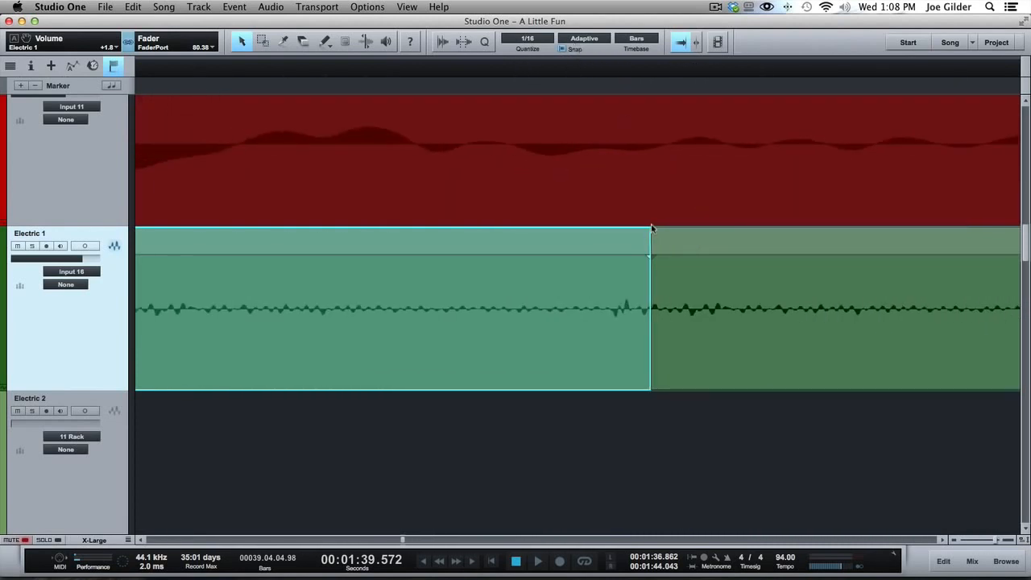
mouse_move(681, 228)
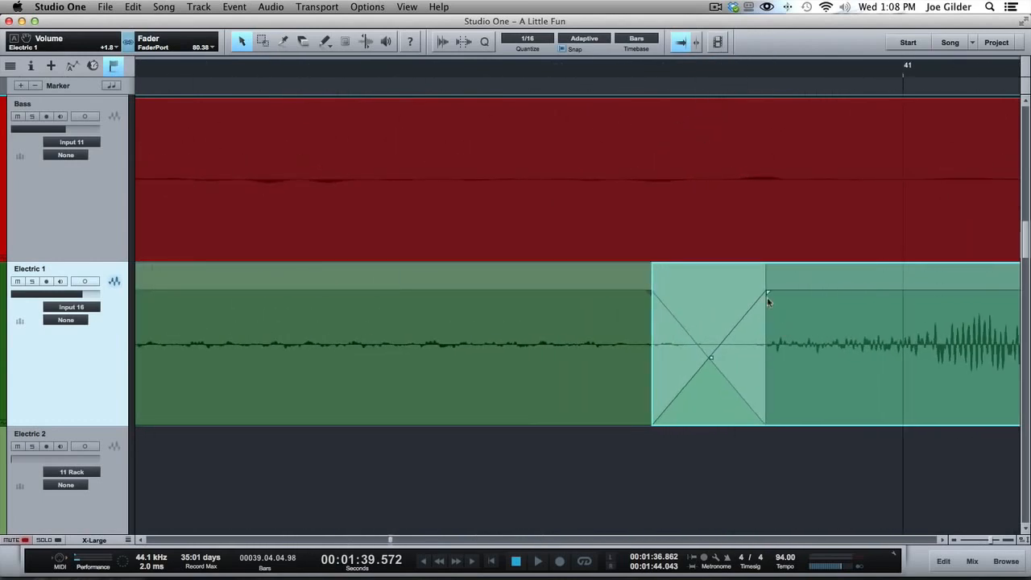
mouse_move(766, 298)
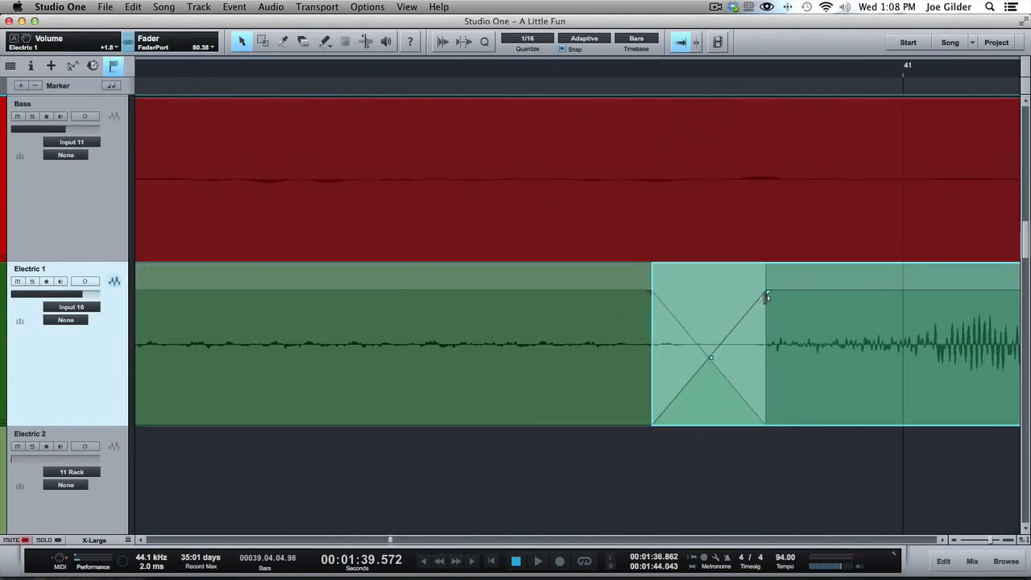
- Drag the fade handle to adjust the crossfade just before bar 41
left_click_drag(765, 294, 742, 294)
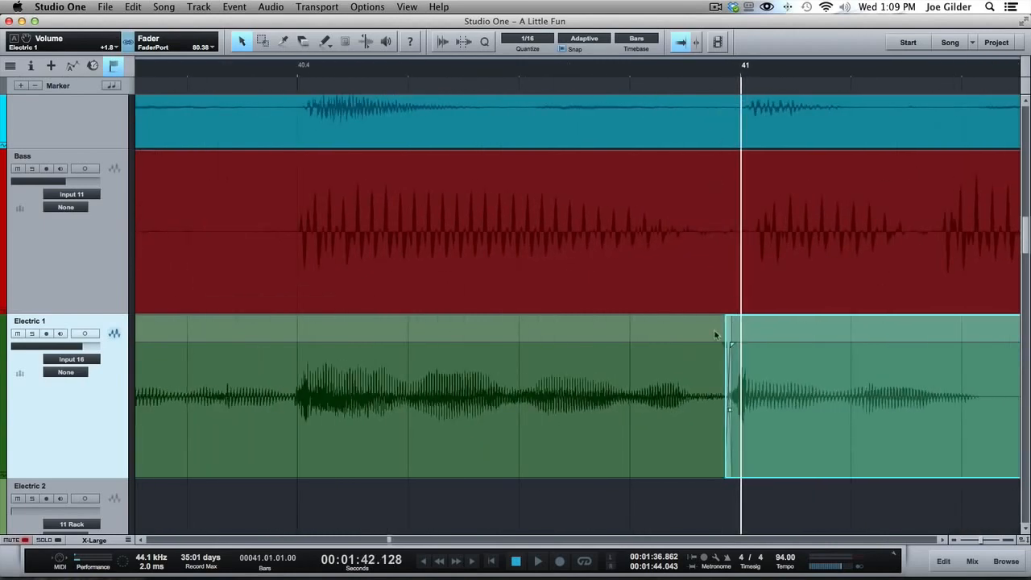
- Select the Electric 1 guitar event starting at bar 41
left_click(439, 66)
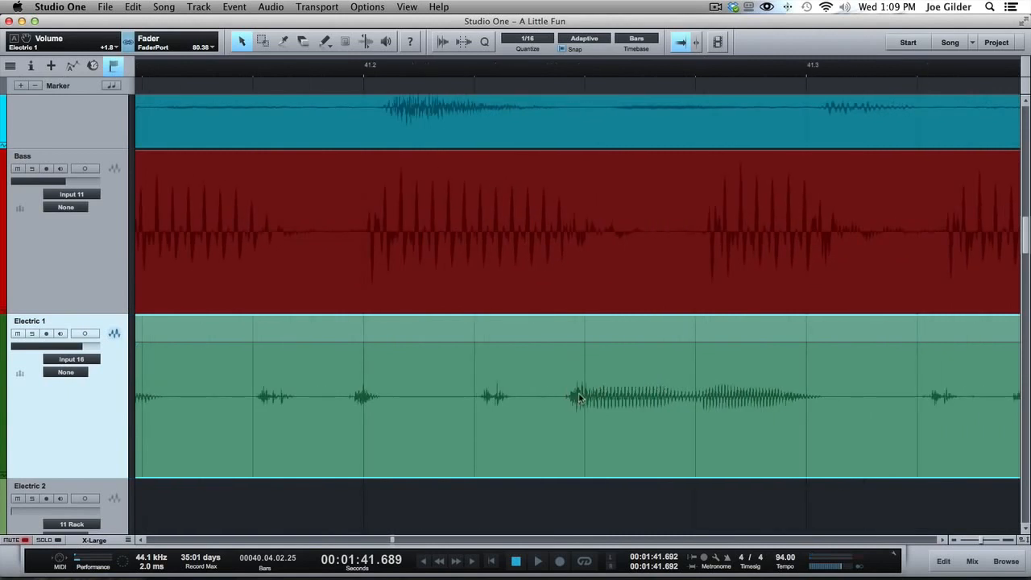
- Split the note near beat 41.2 into its own event and crossfade its edges
left_click(284, 41)
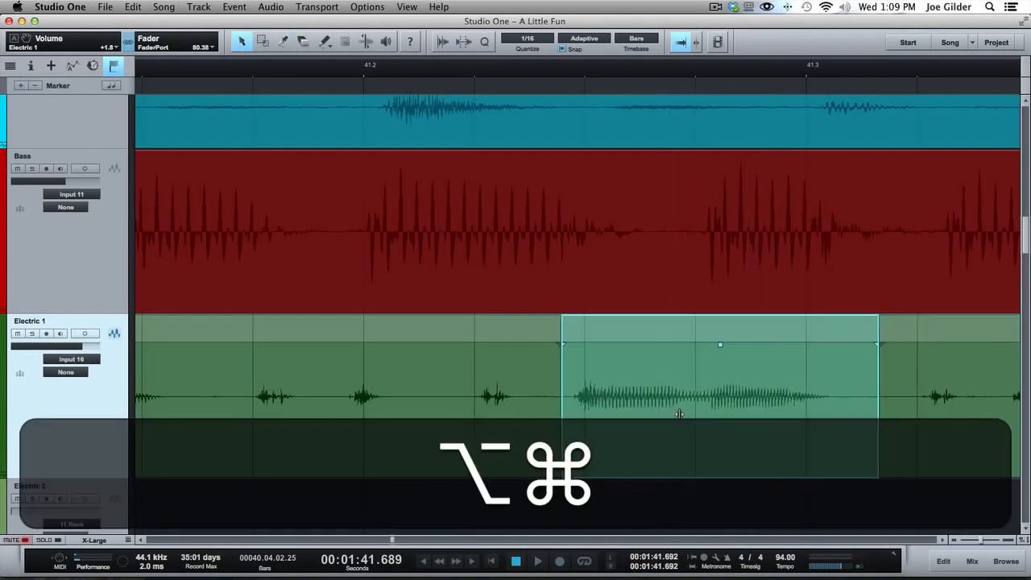
key("cmd+x")
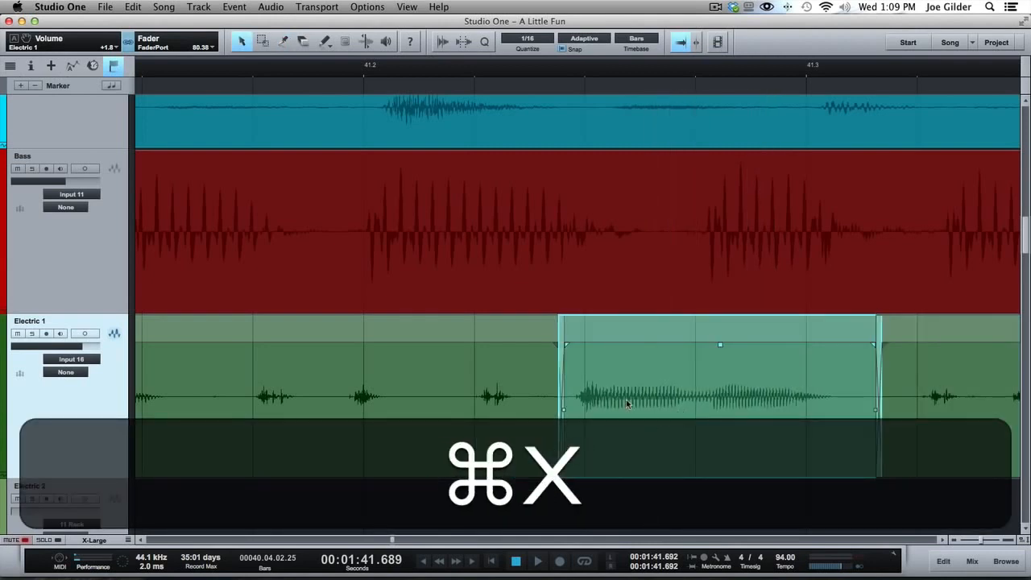
key("cmd+x")
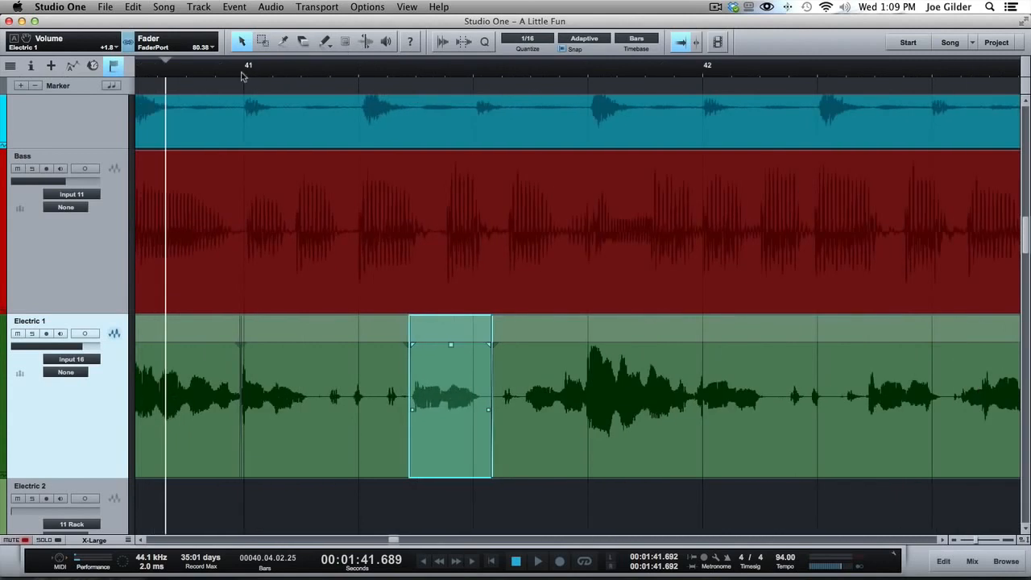
left_click(537, 561)
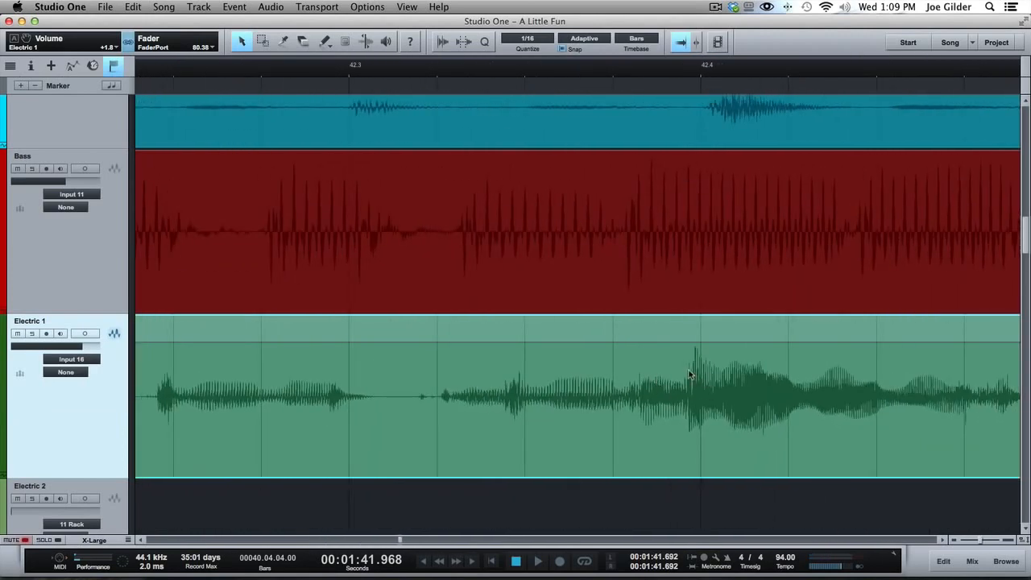
mouse_move(396, 405)
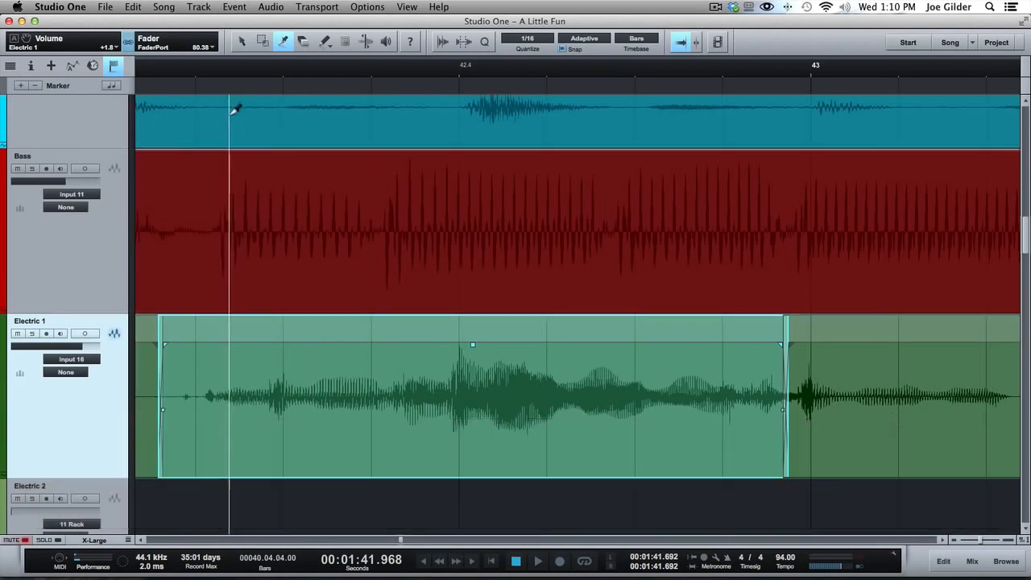
mouse_move(789, 330)
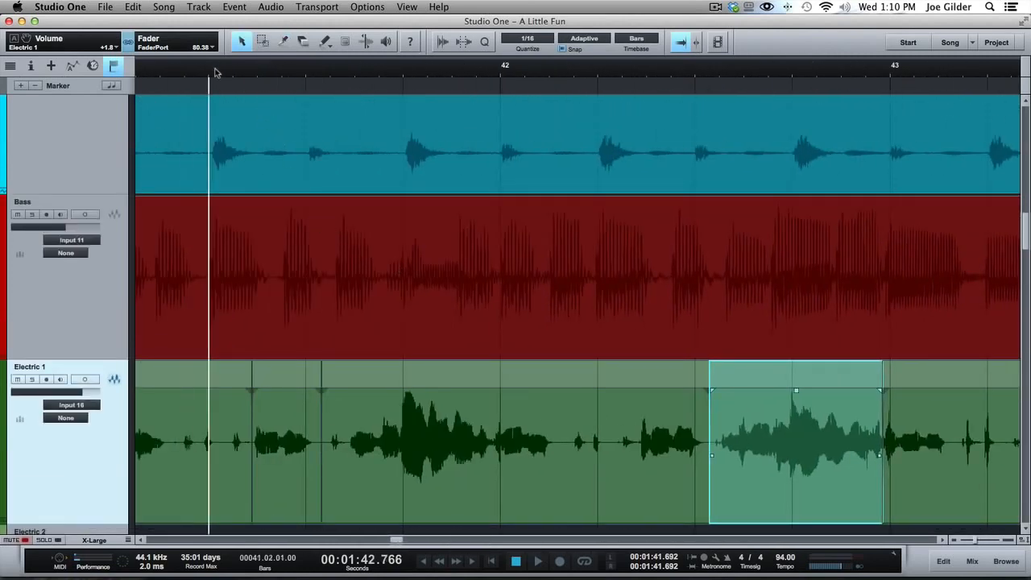
left_click(537, 562)
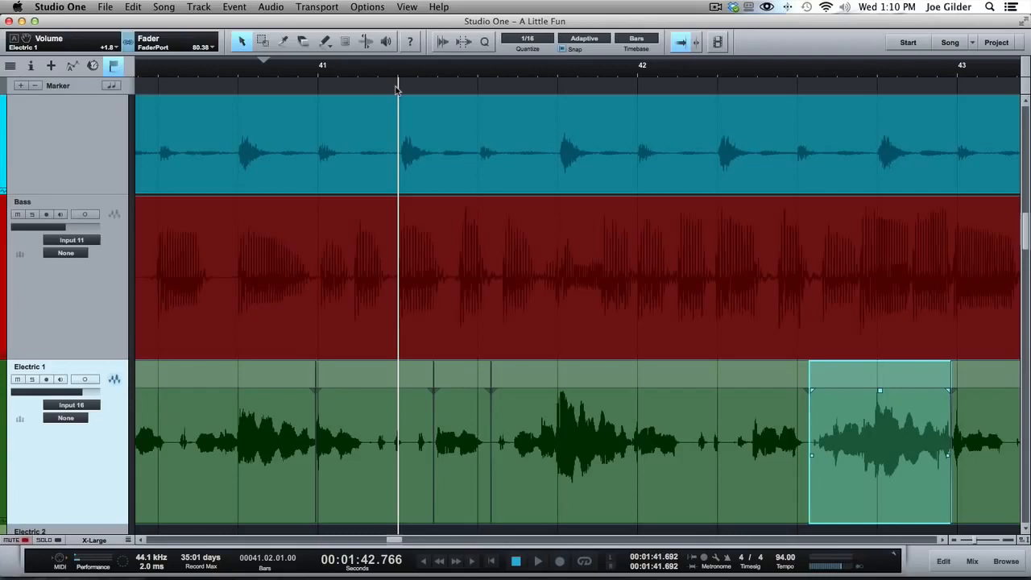
mouse_move(429, 292)
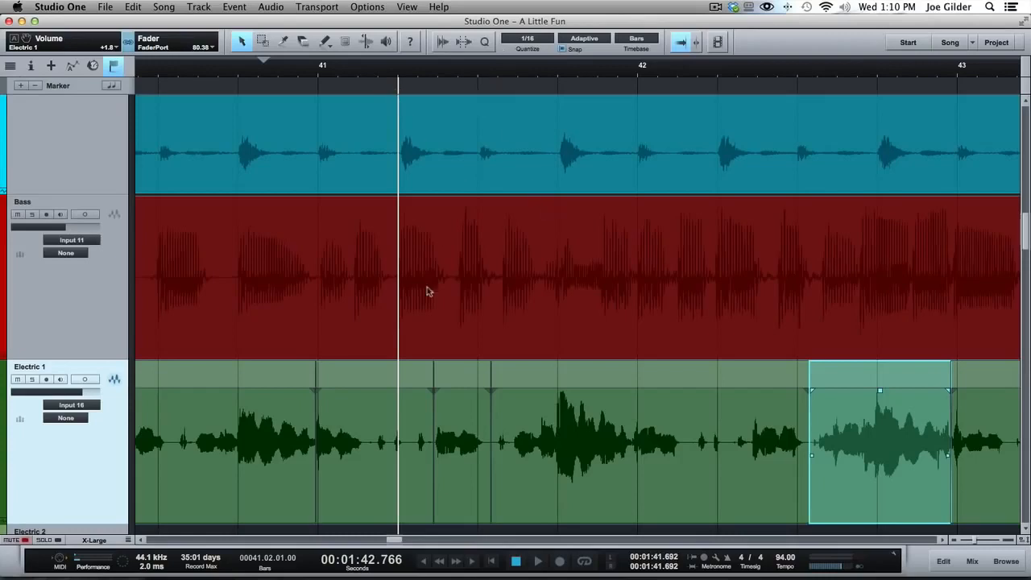